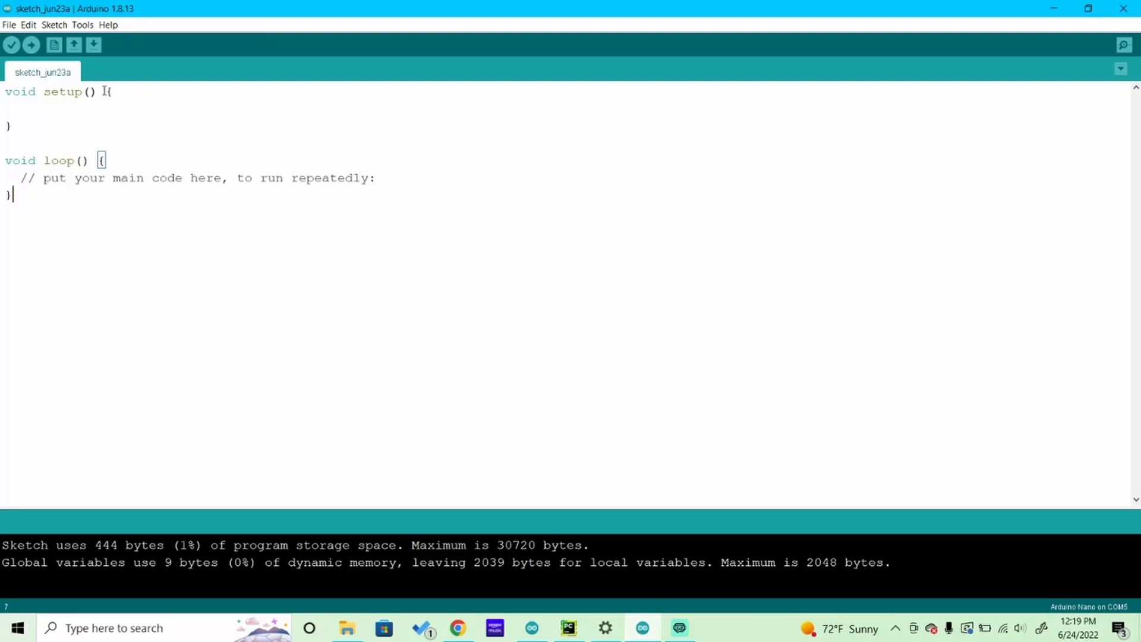
pyautogui.moveTo(179, 309)
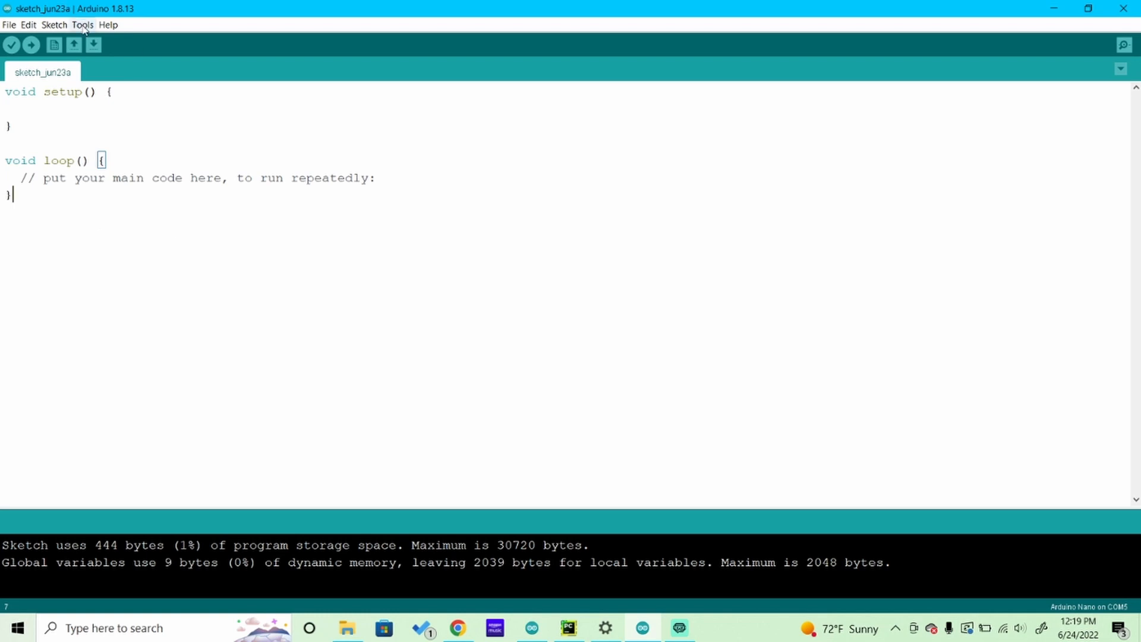
# - Show the Tools menu listing the Arduino Nano board and COM5 port
pyautogui.click(82, 23)
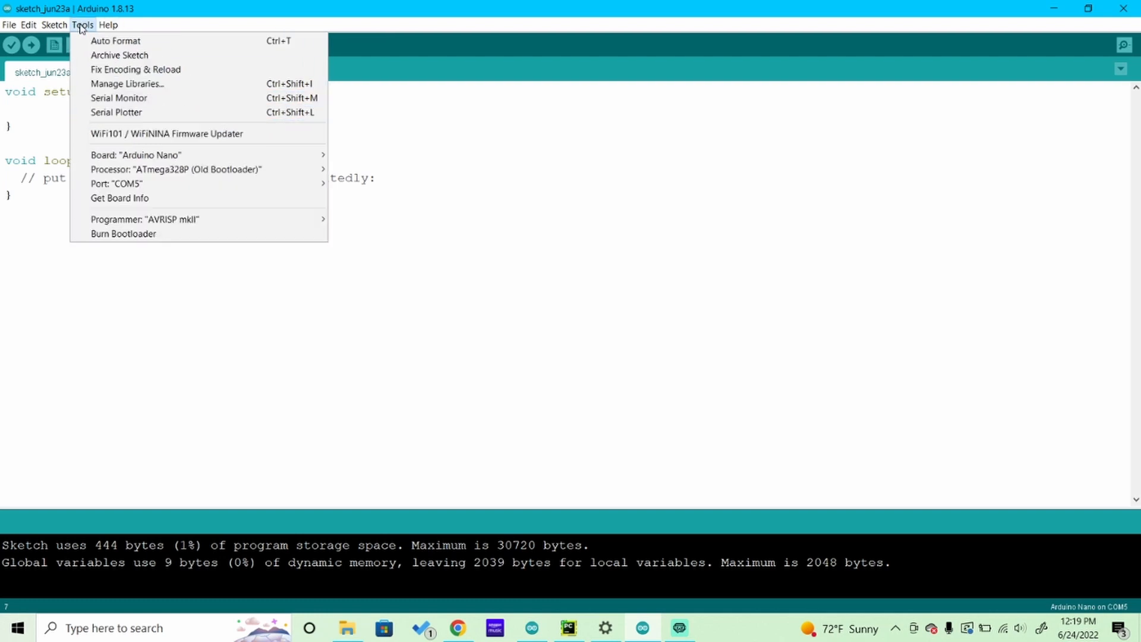
# - In the COM5 serial monitor, enter AT+NAMEbluetooth without sending it yet
pyautogui.click(118, 98)
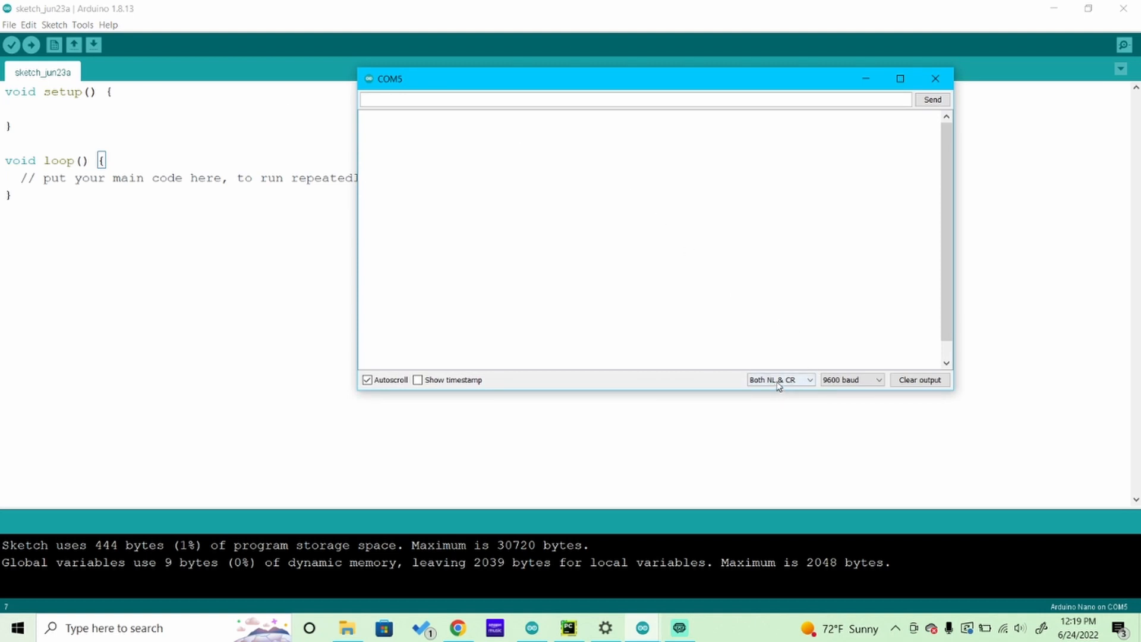
pyautogui.moveTo(516, 113)
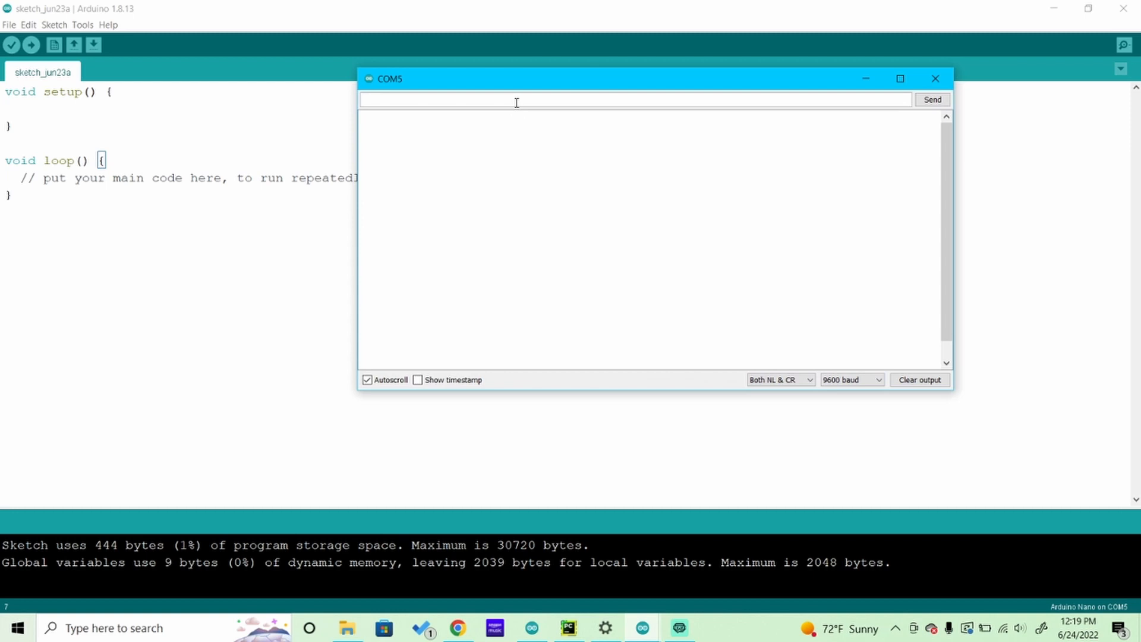
pyautogui.click(509, 100)
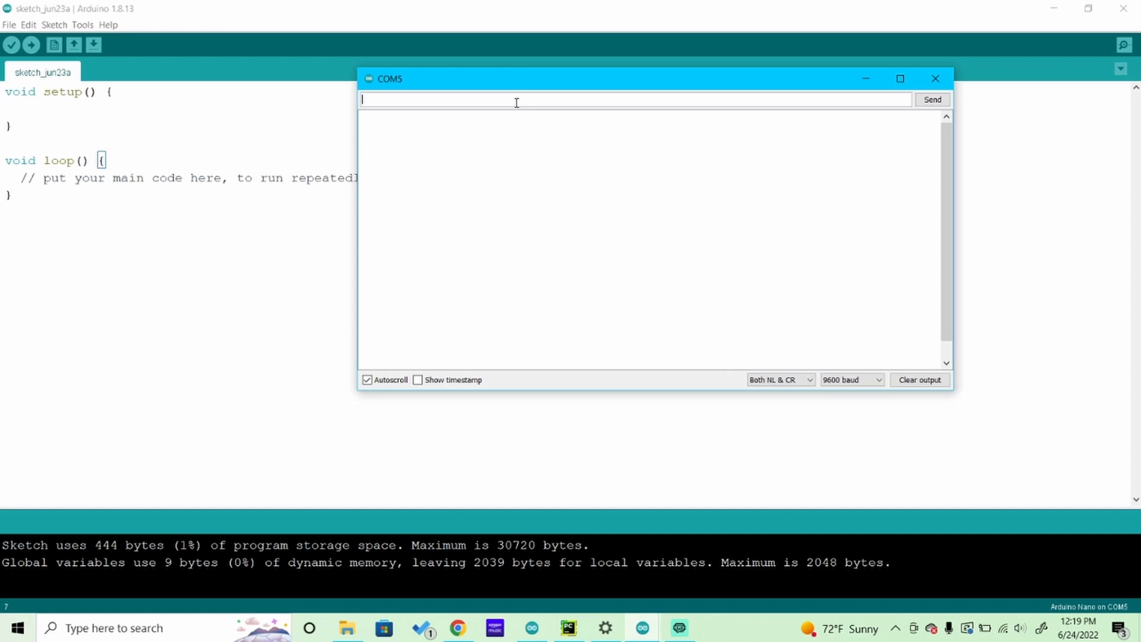
pyautogui.write('AT+NA')
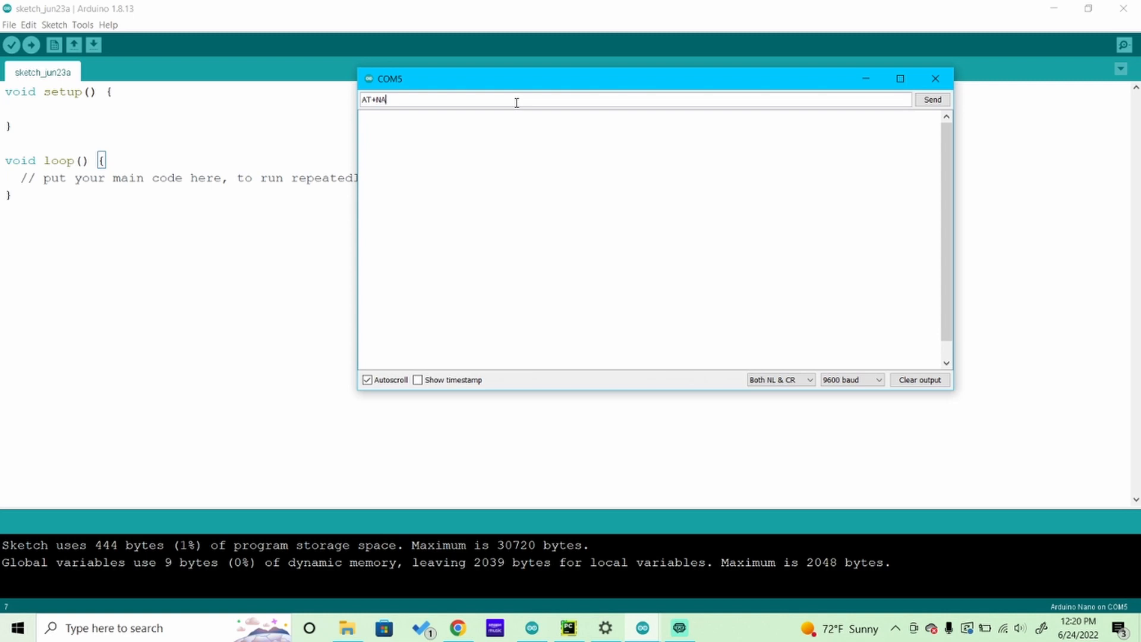
pyautogui.write('ME')
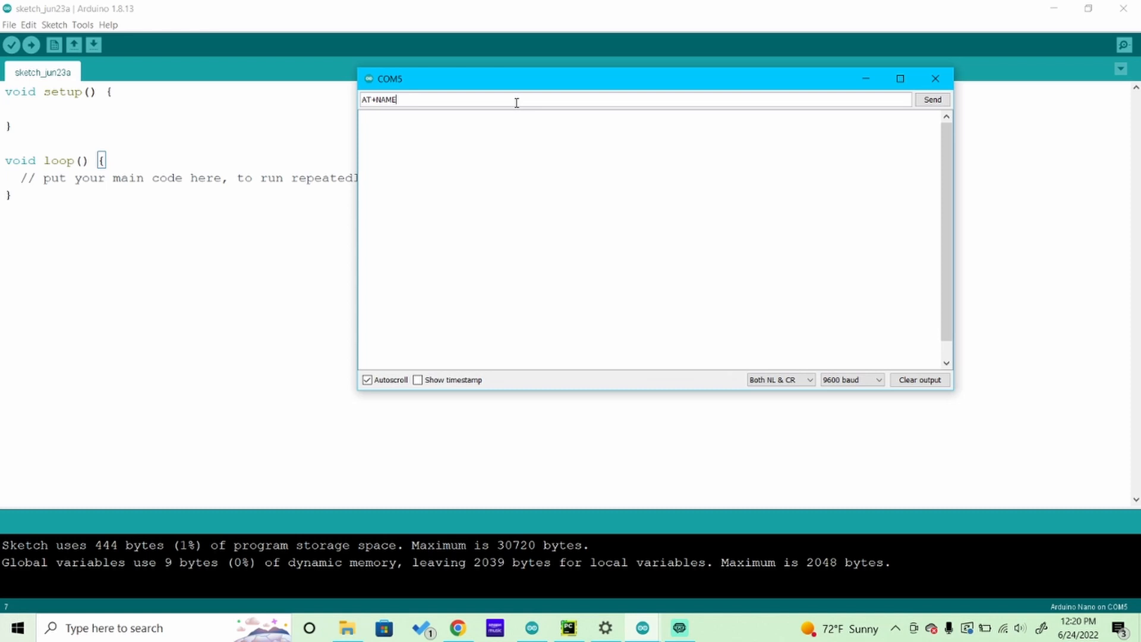
pyautogui.write('bluetooth')
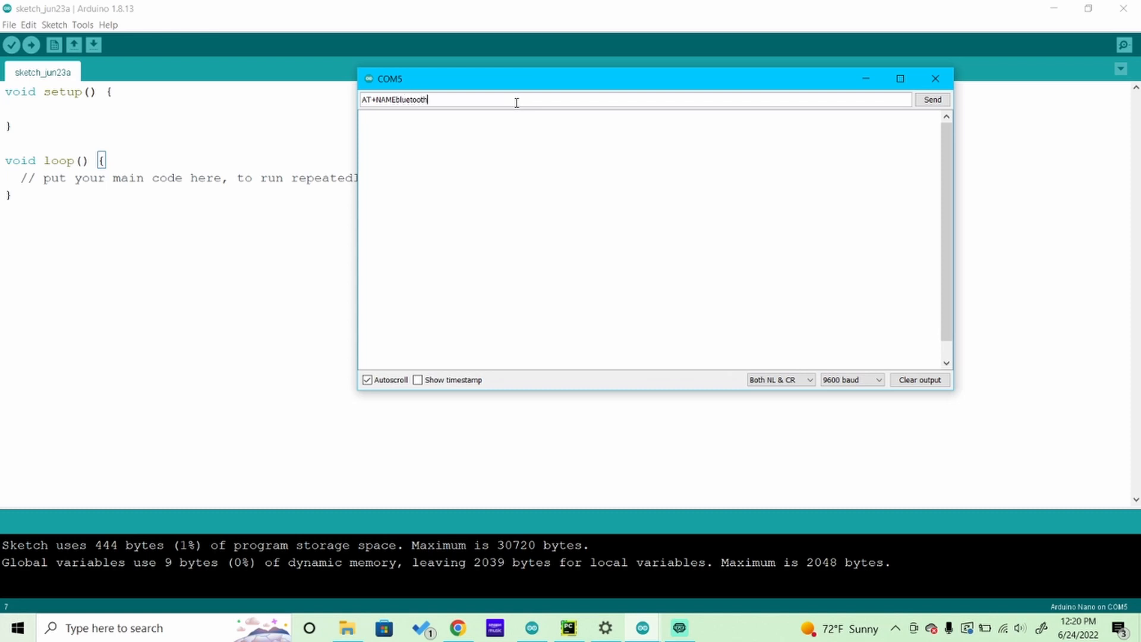
pyautogui.moveTo(683, 232)
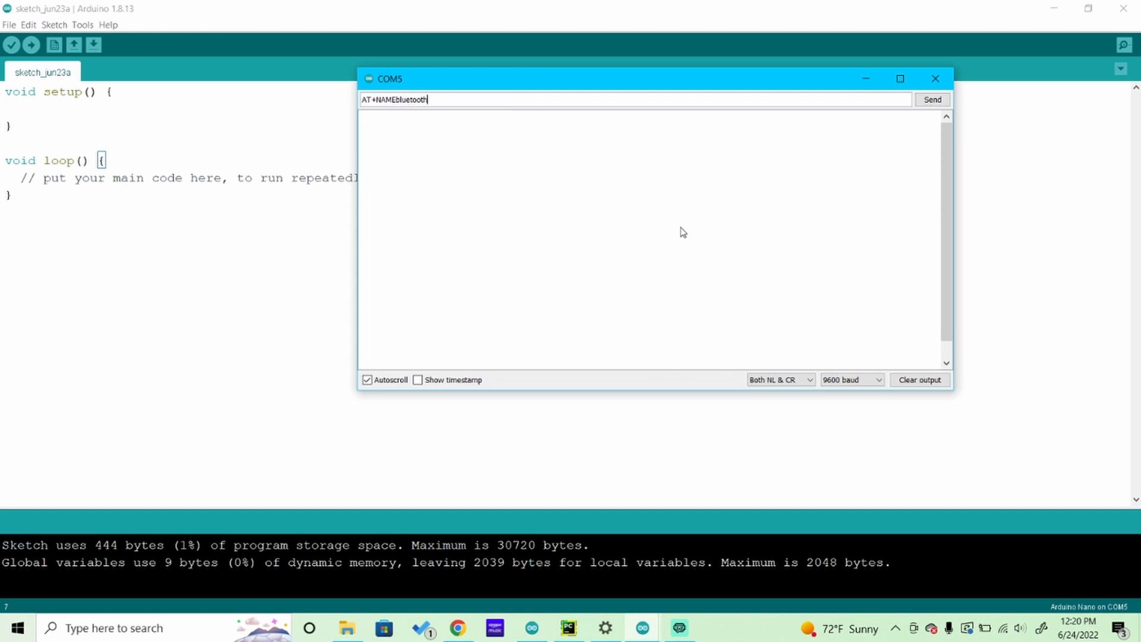
# - Send AT+NAMEbluetooth, then send AT+PIN12, getting OKsetname and OKsetPIN replies
pyautogui.click(933, 100)
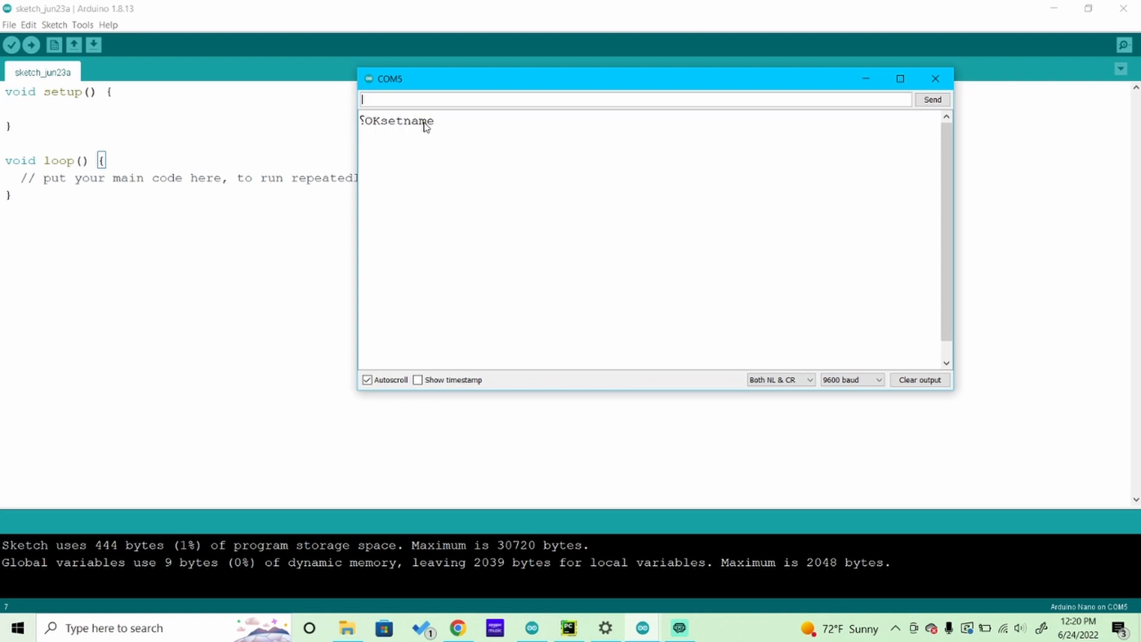
pyautogui.moveTo(437, 126)
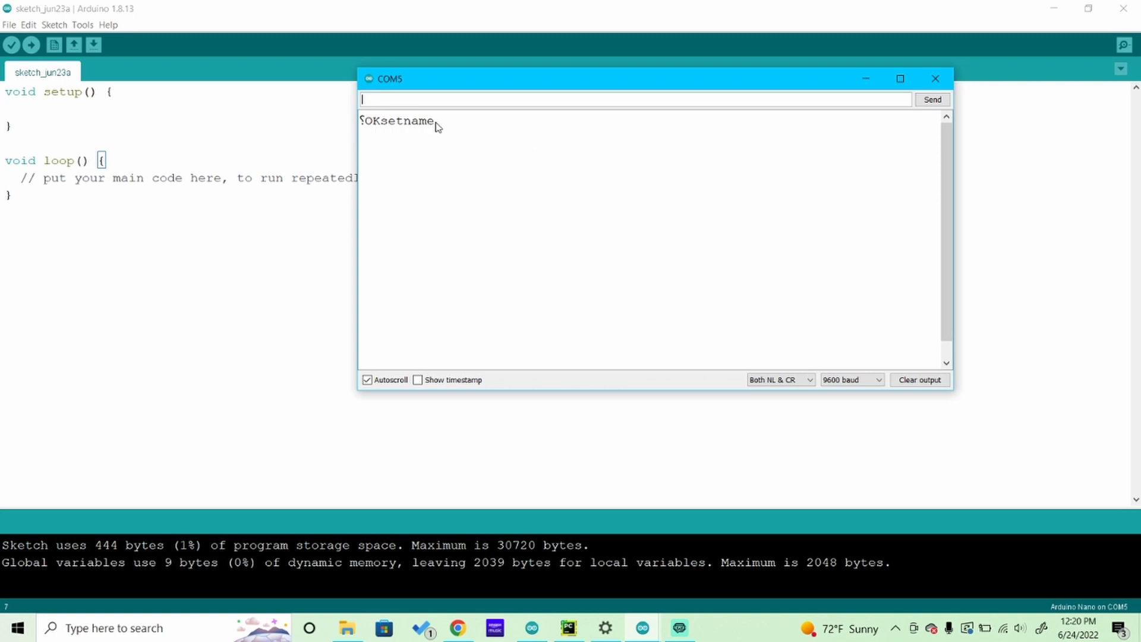
pyautogui.write('AT')
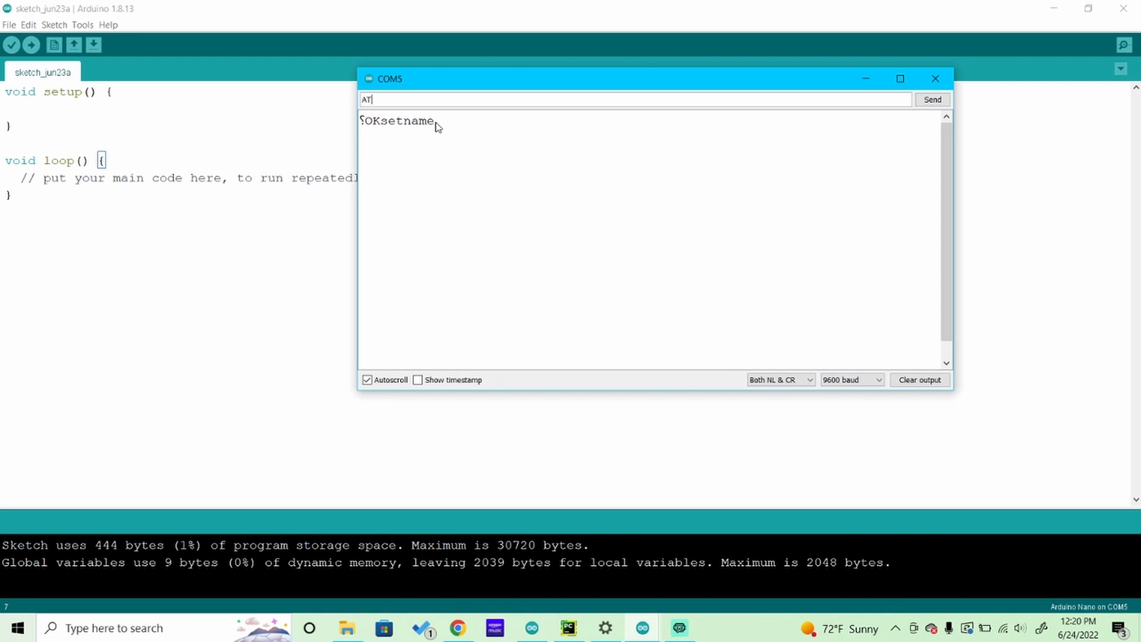
pyautogui.write('+PIN')
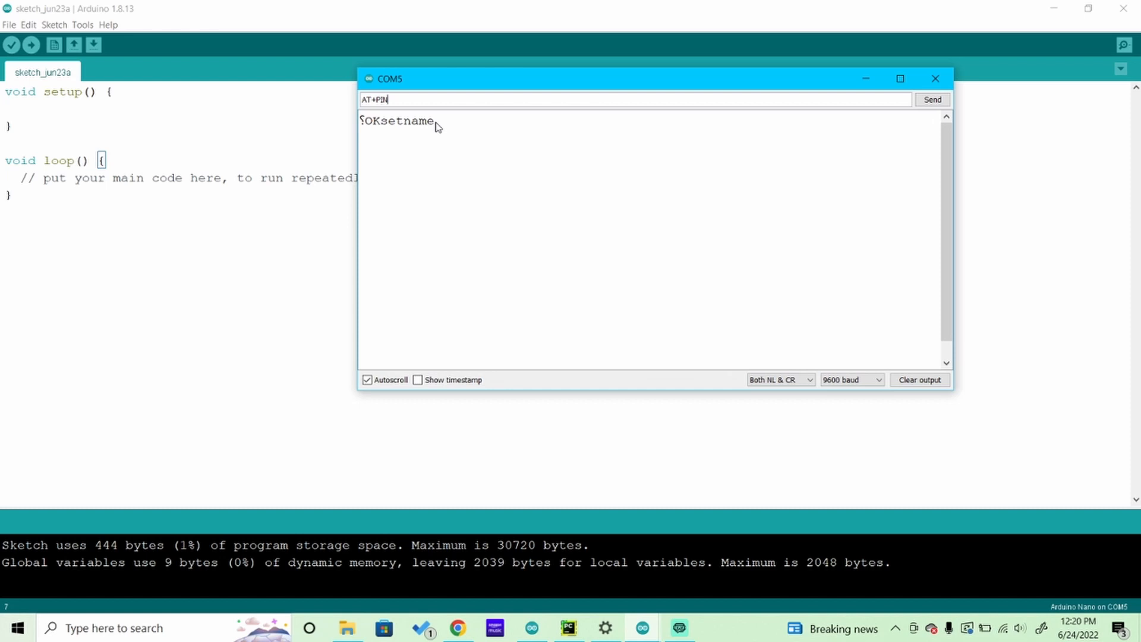
pyautogui.write('12')
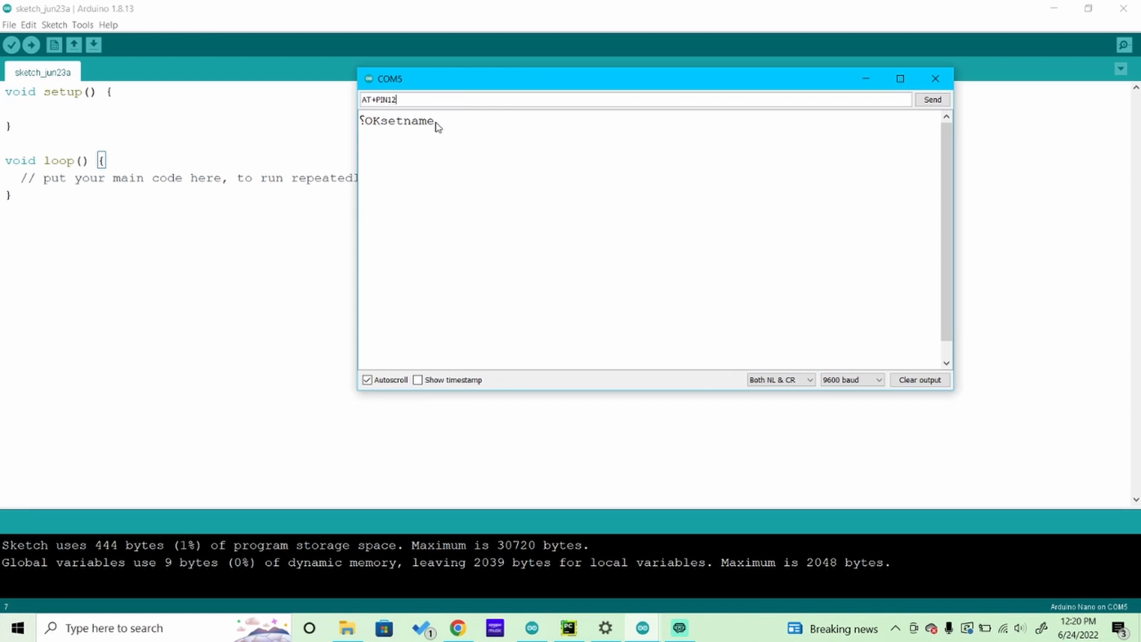
pyautogui.click(931, 100)
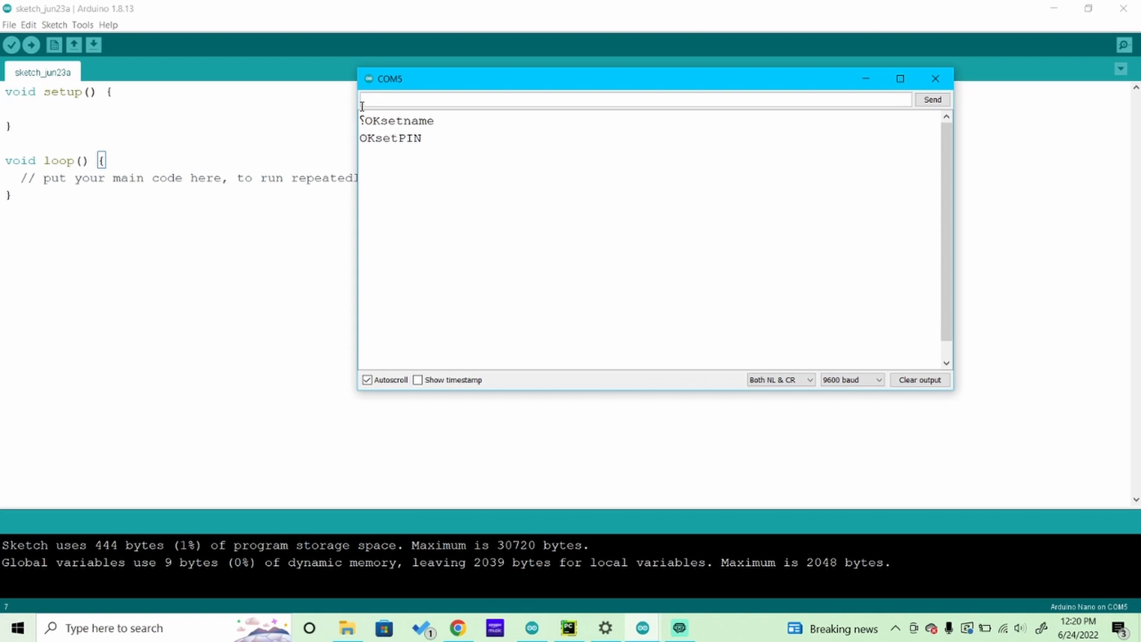
pyautogui.moveTo(436, 116)
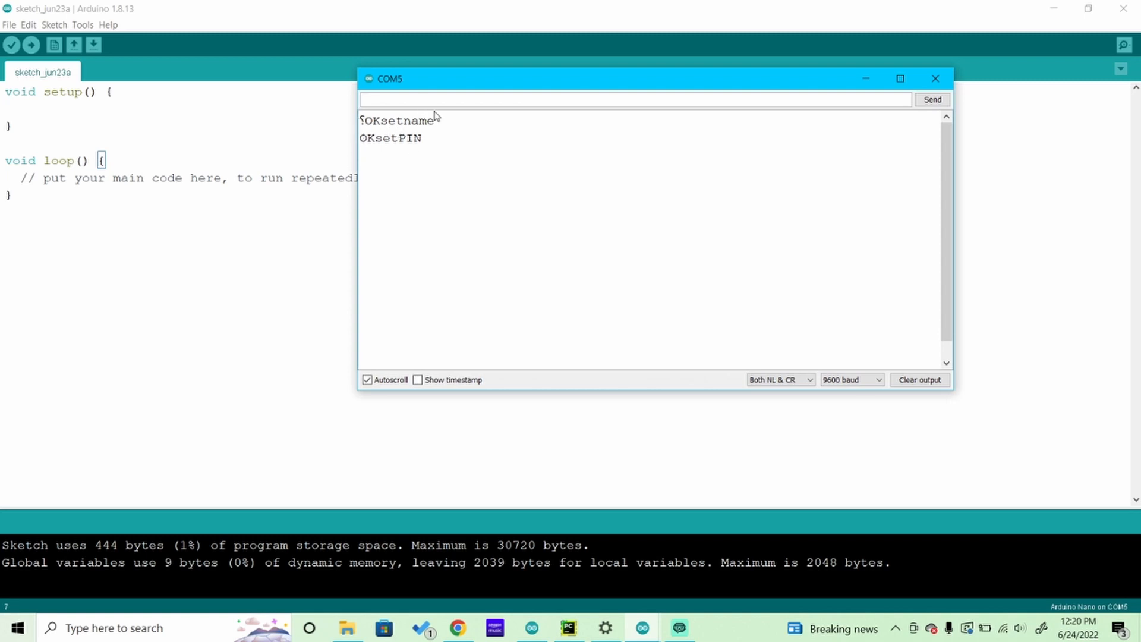
# - Send AT+NAMEHC to rename the module to HC, receiving another OKsetname
pyautogui.write('AT')
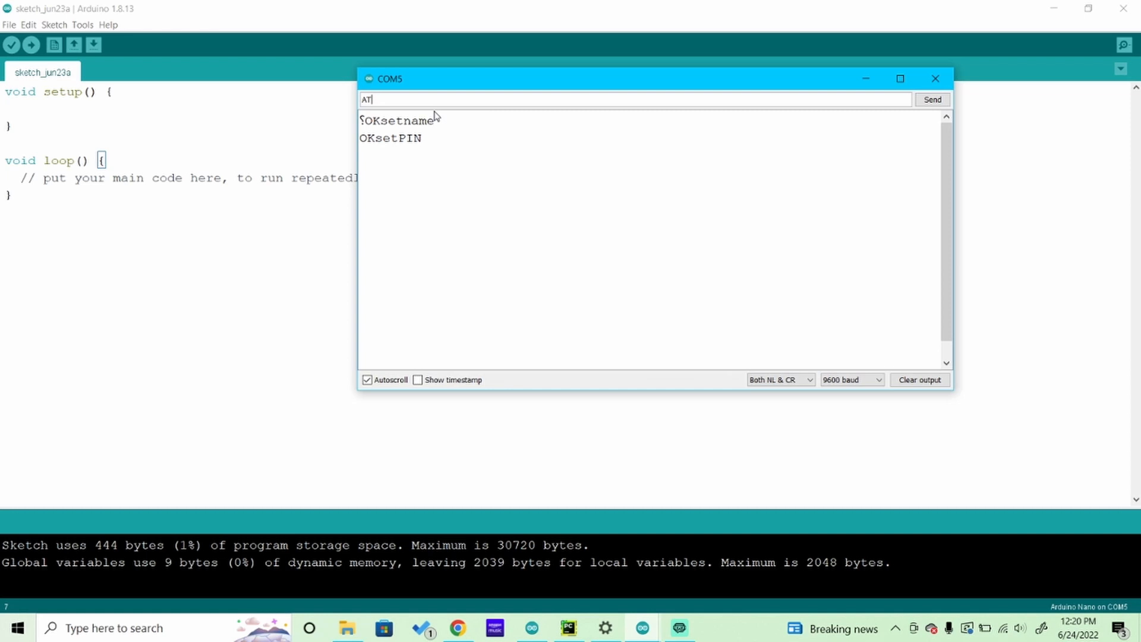
pyautogui.write('+')
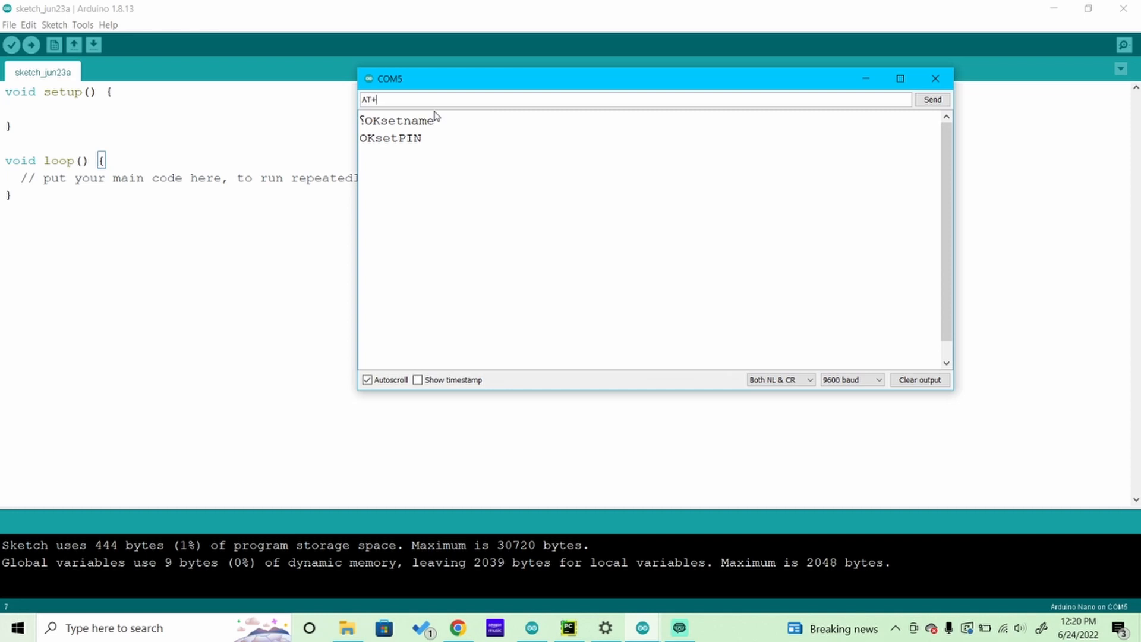
pyautogui.write('NAME')
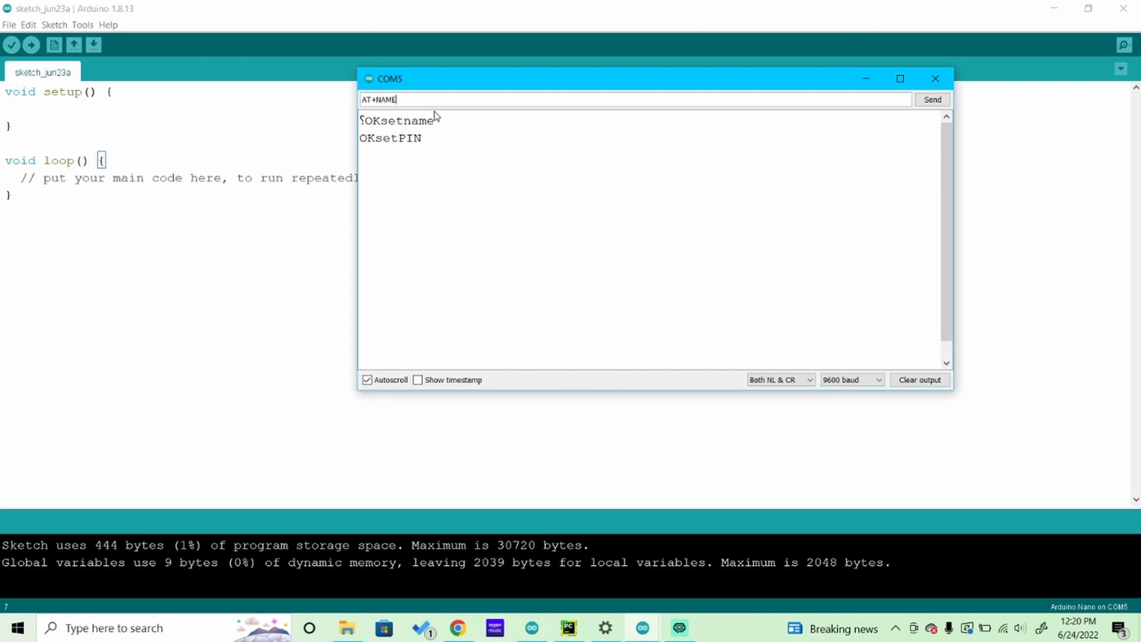
pyautogui.write('HC')
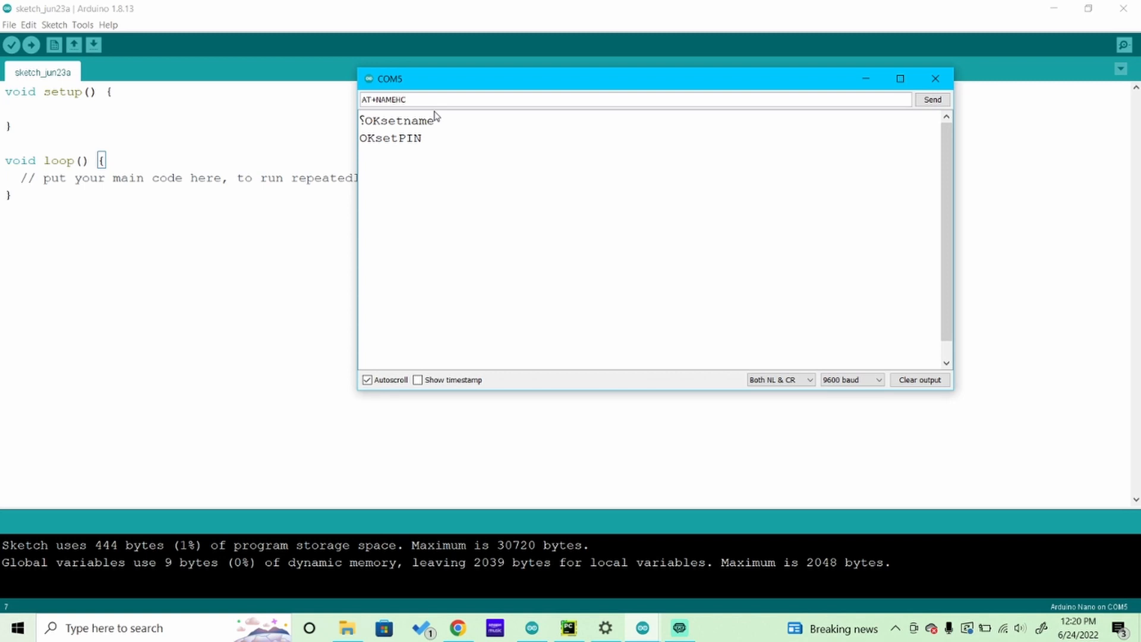
pyautogui.press('Backspace')
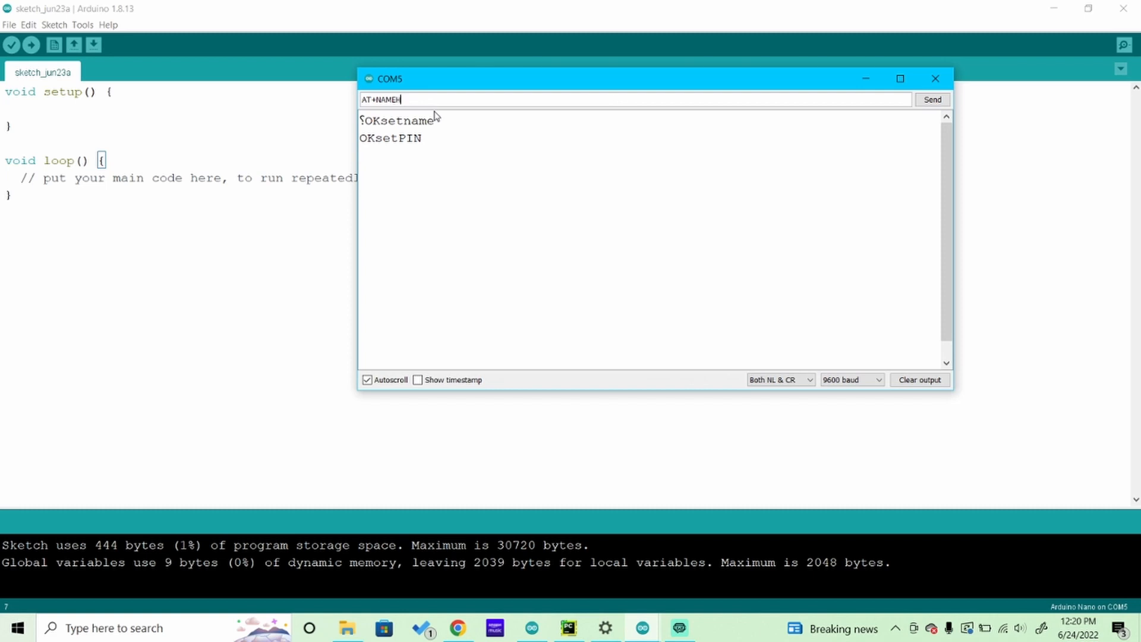
pyautogui.write('C')
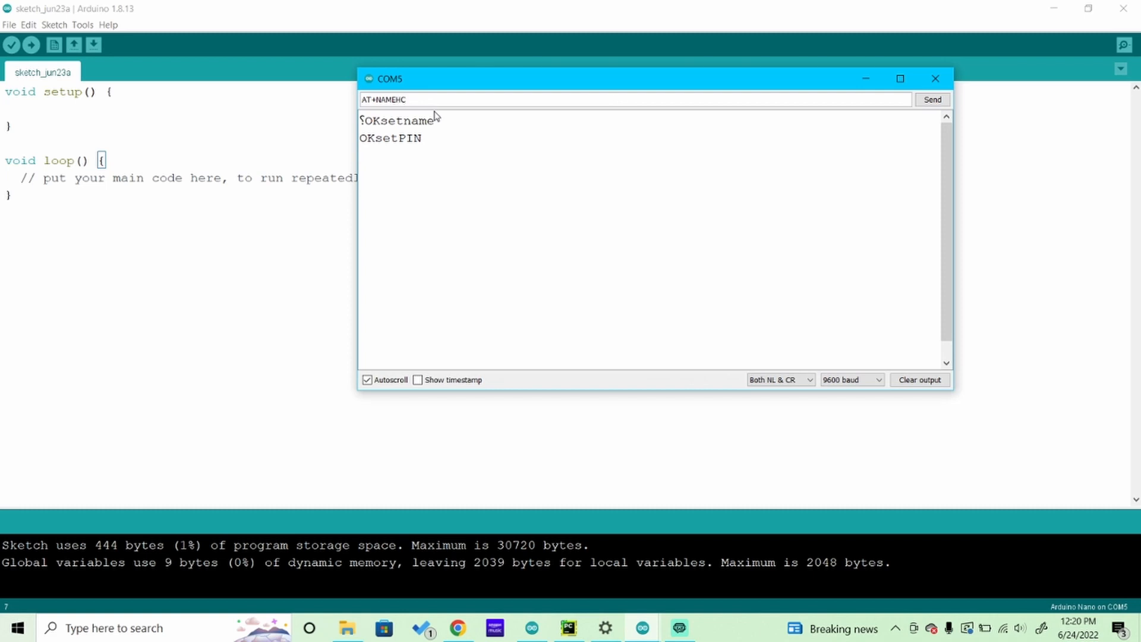
pyautogui.click(931, 99)
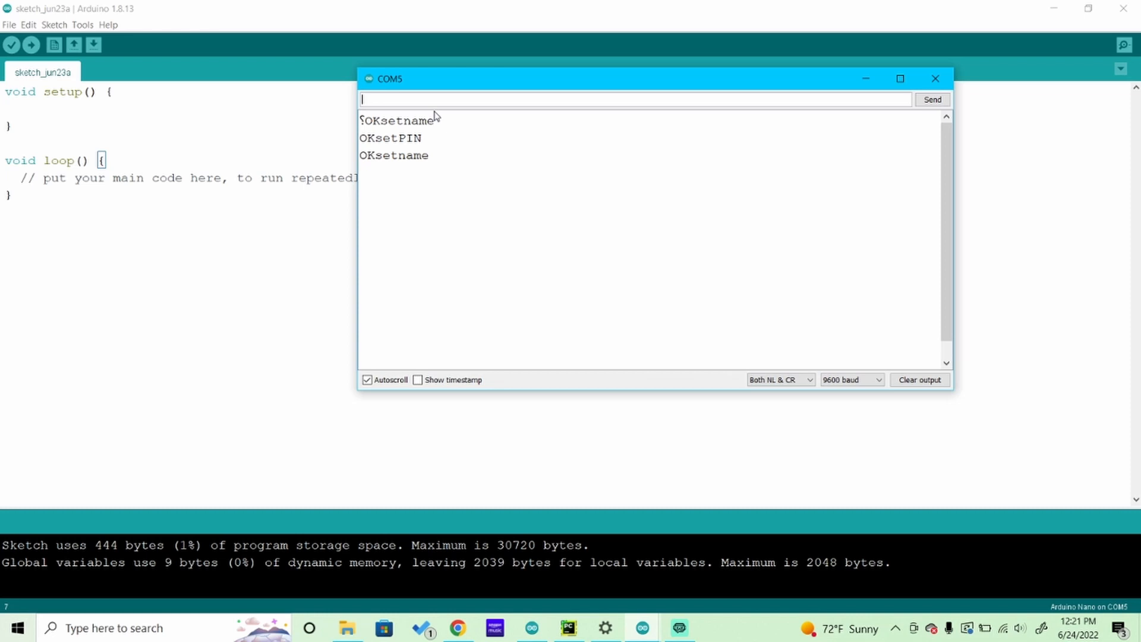
pyautogui.moveTo(418, 233)
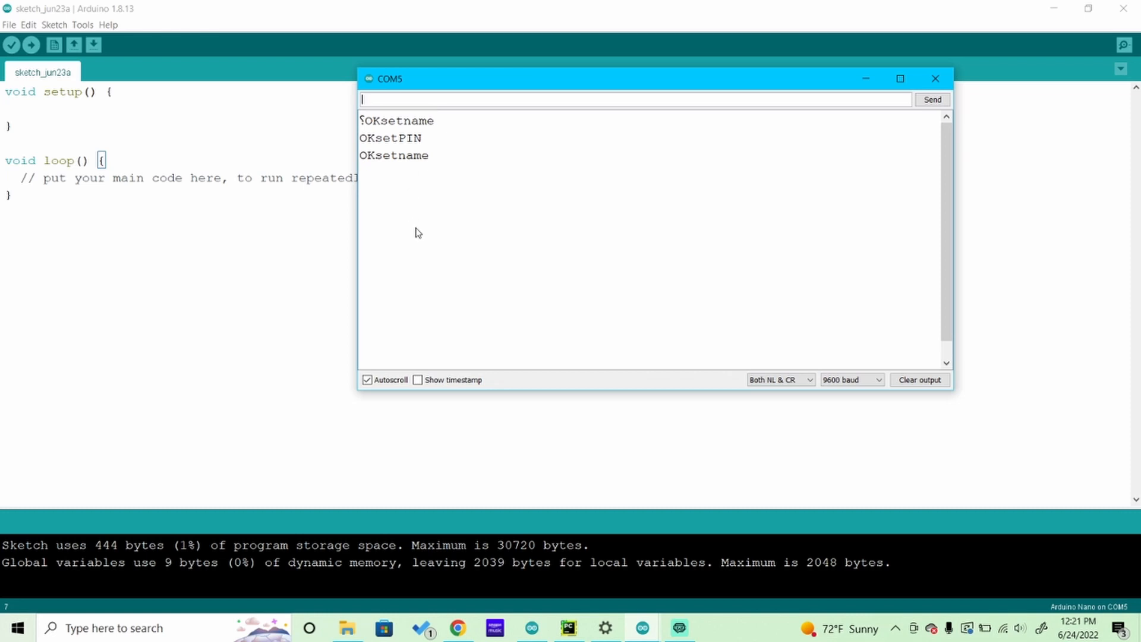
pyautogui.moveTo(425, 254)
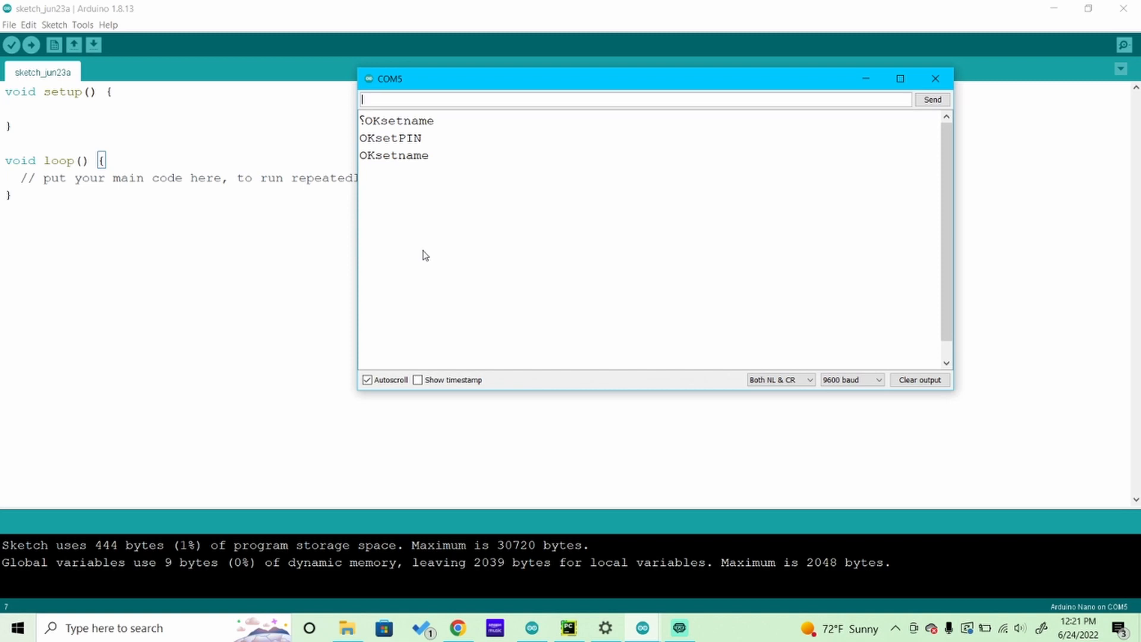
pyautogui.moveTo(902, 367)
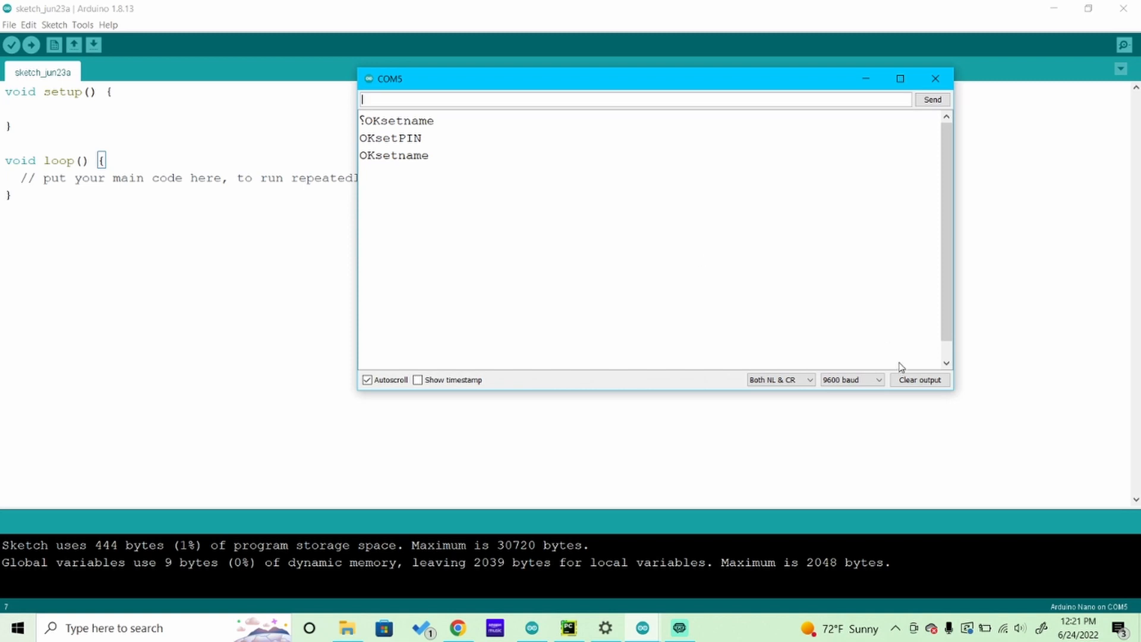
pyautogui.moveTo(808, 500)
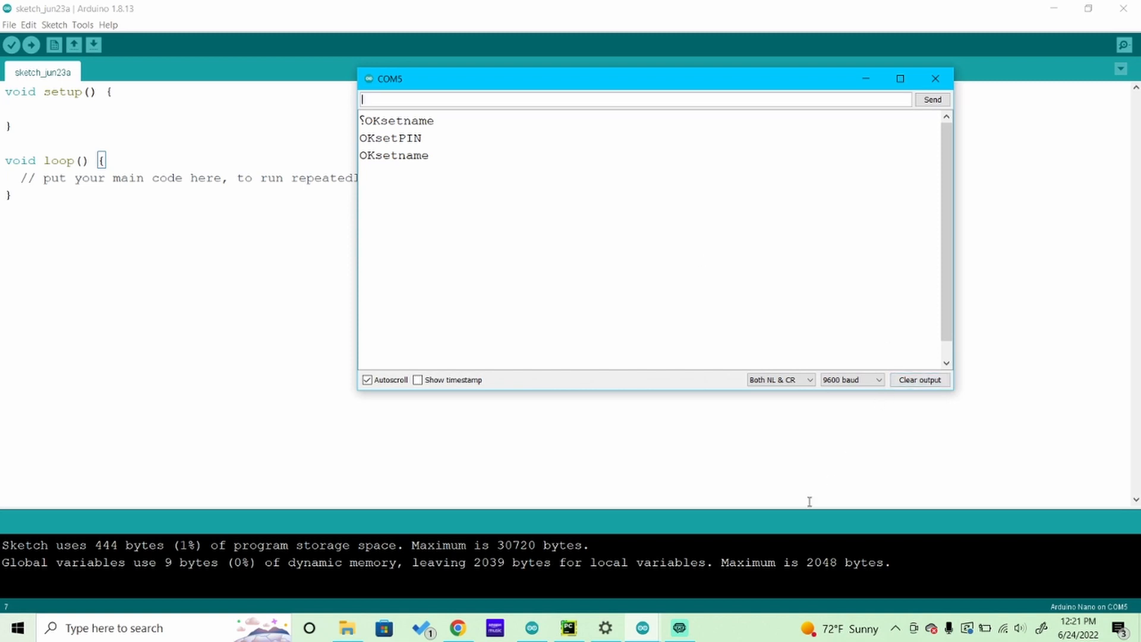